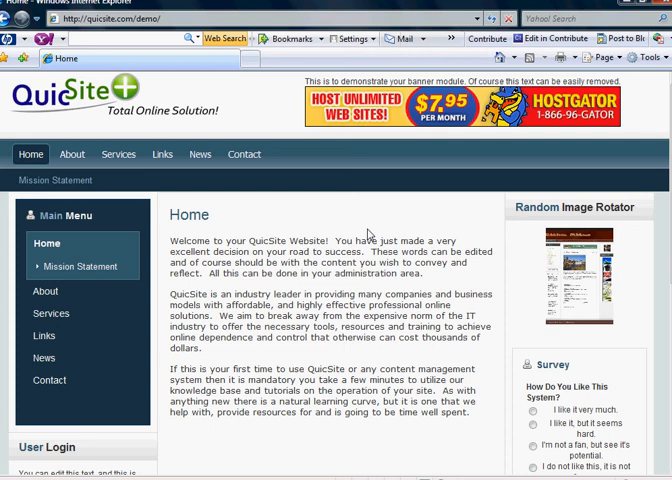
mouse_move(369, 228)
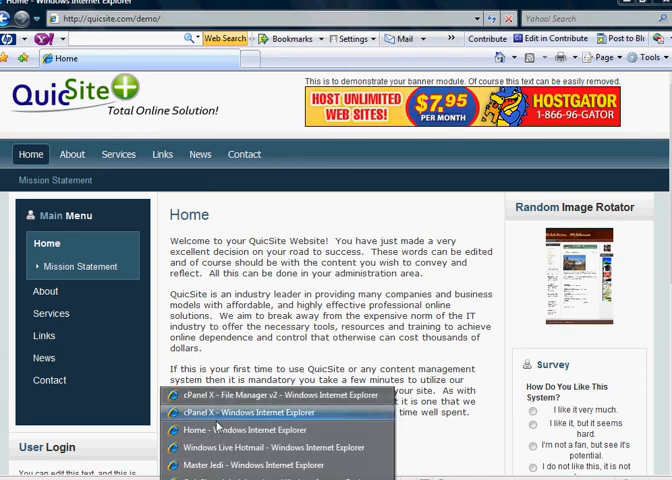
Switch to the cPanel window in Internet Explorer and scroll down its home page.
left_click(241, 412)
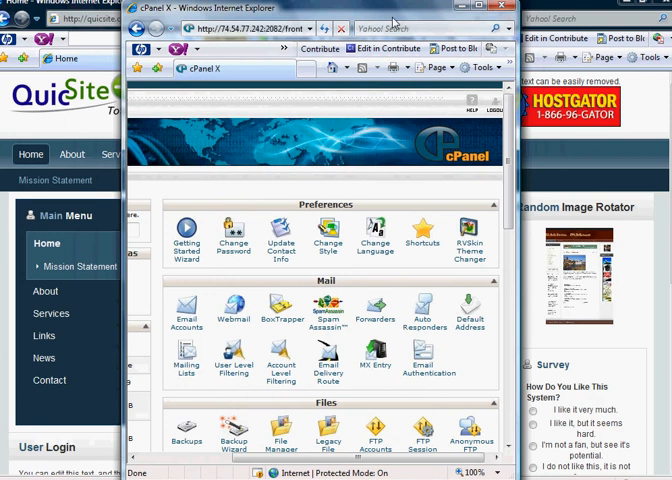
scroll("down", 3)
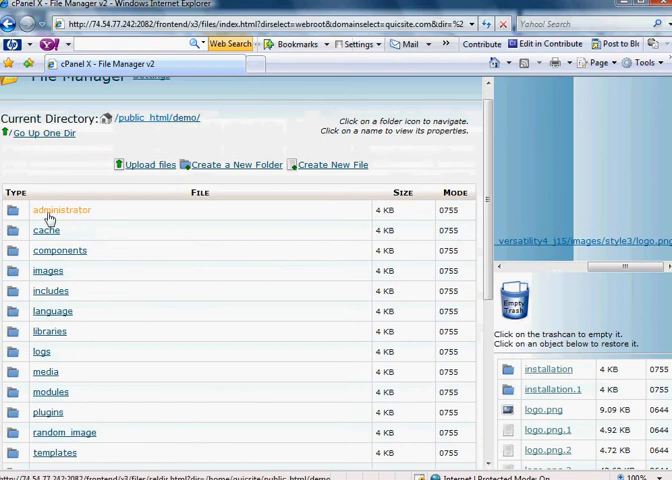
Scroll the public_html/demo listing down to tmp, xmlrpc, CHANGELOG.php and configuration.php.
scroll("down", 3)
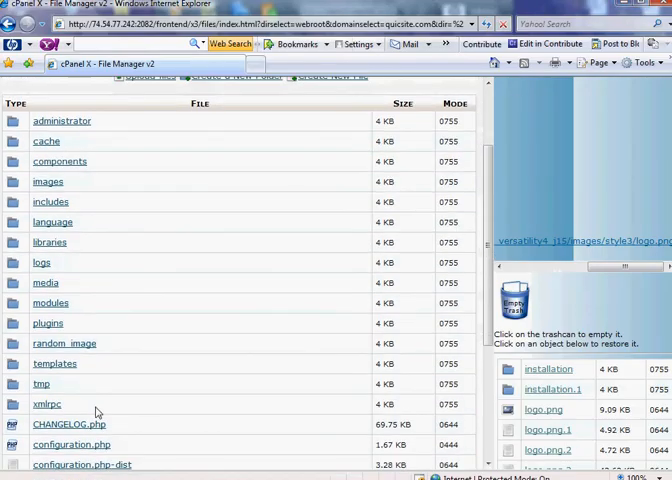
mouse_move(12, 368)
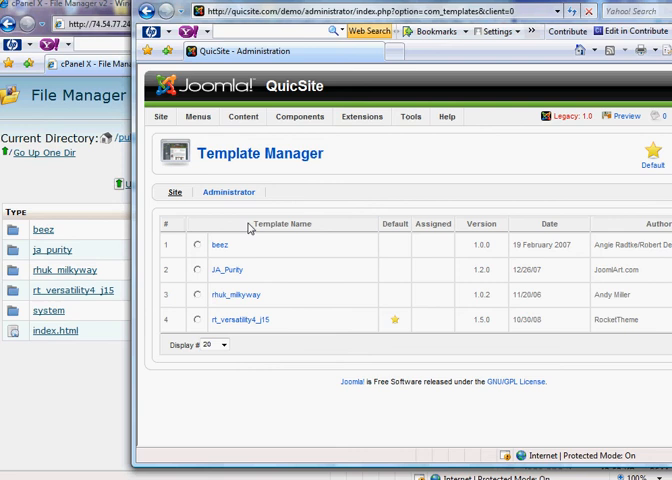
mouse_move(145, 328)
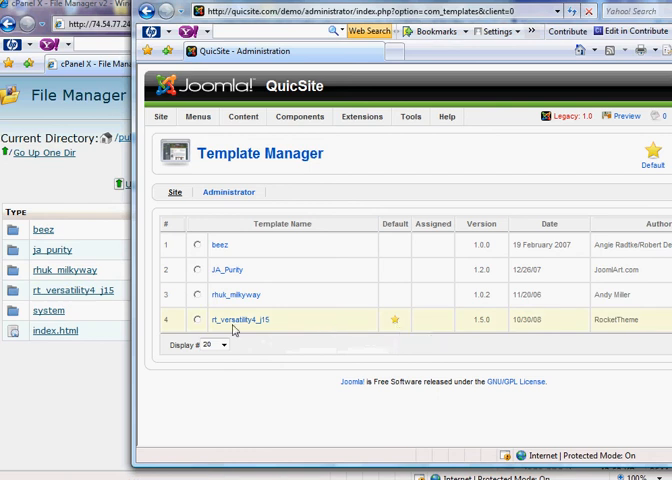
mouse_move(237, 320)
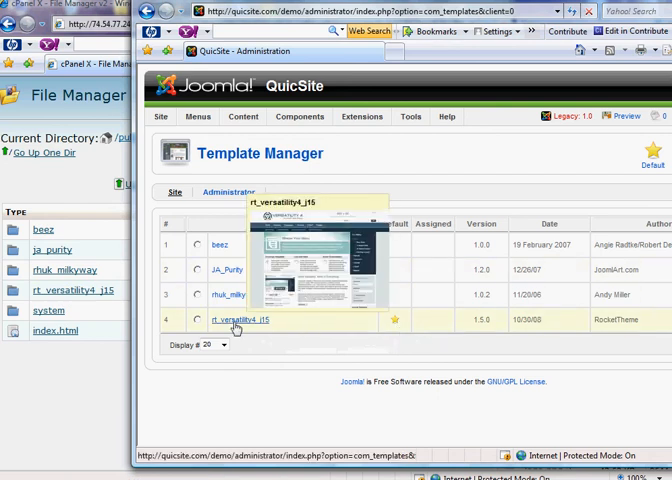
Open the default rt_versatility4_j15 template from the Template Manager list.
left_click(240, 320)
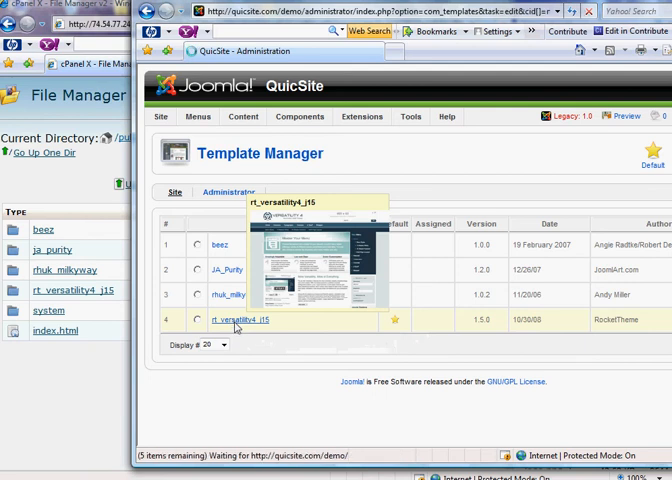
Scroll through rt_versatility4_j15's parameters, including Default Style Style3 and Show Logo.
left_click(237, 321)
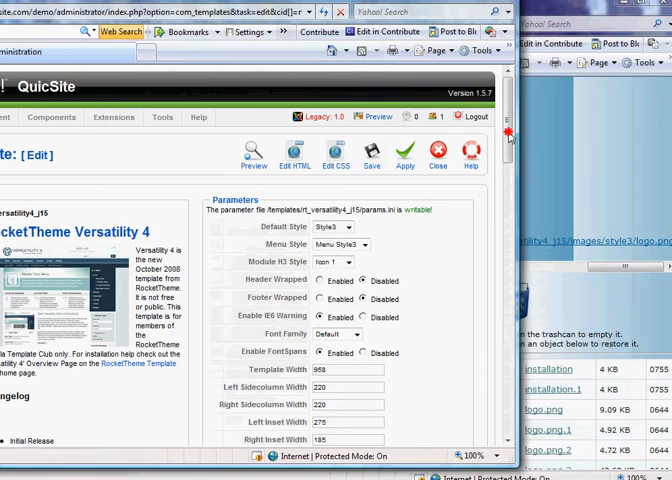
scroll("down", 3)
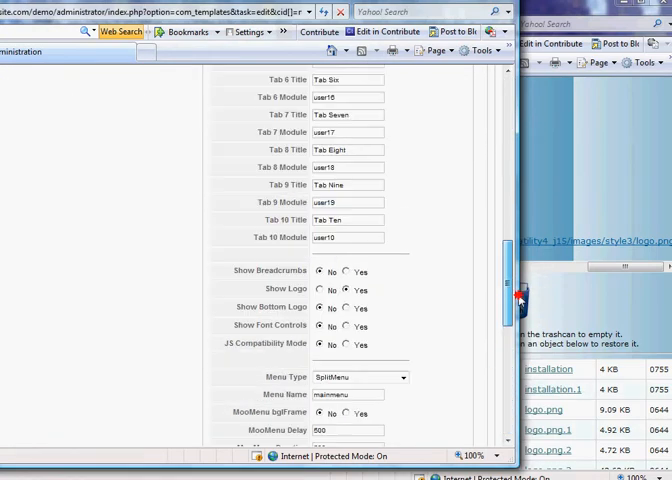
scroll("up", 3)
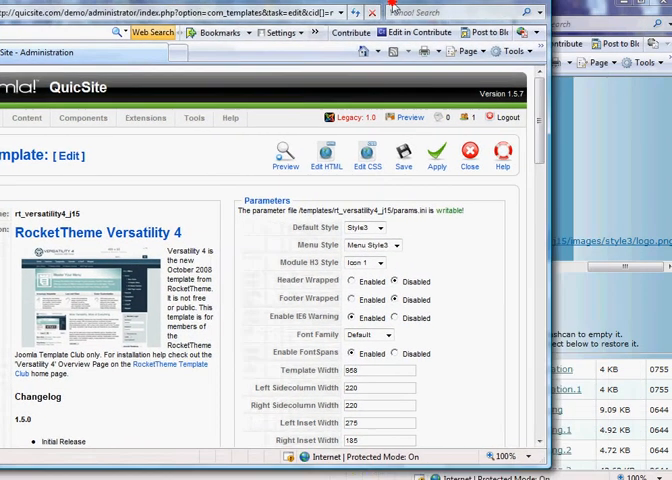
scroll("down", 3)
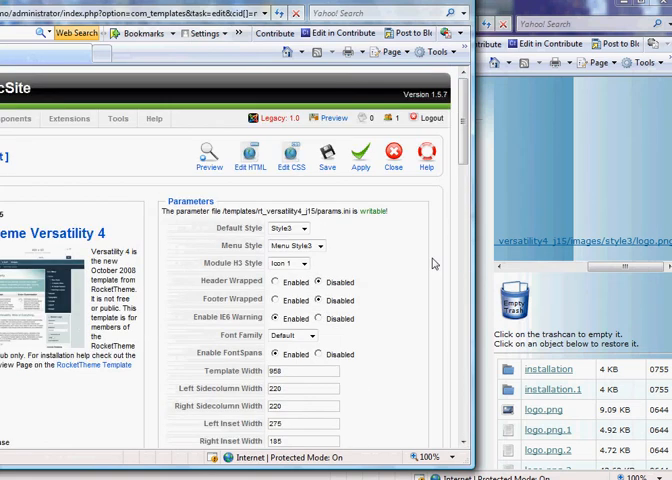
mouse_move(420, 301)
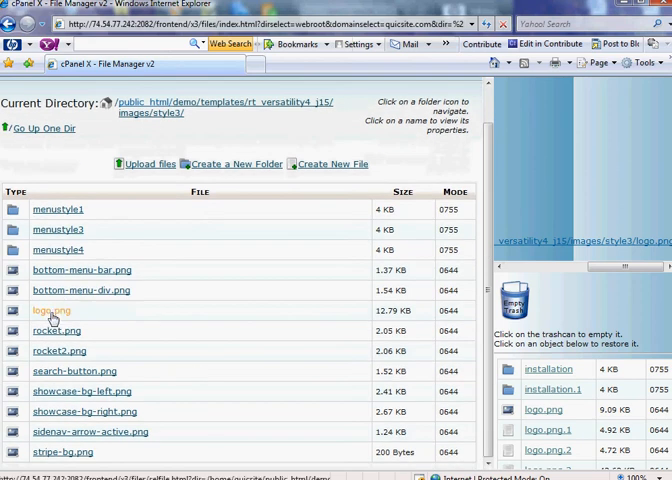
Select logo.png in images/style3 and go to the Upload files page.
left_click(51, 310)
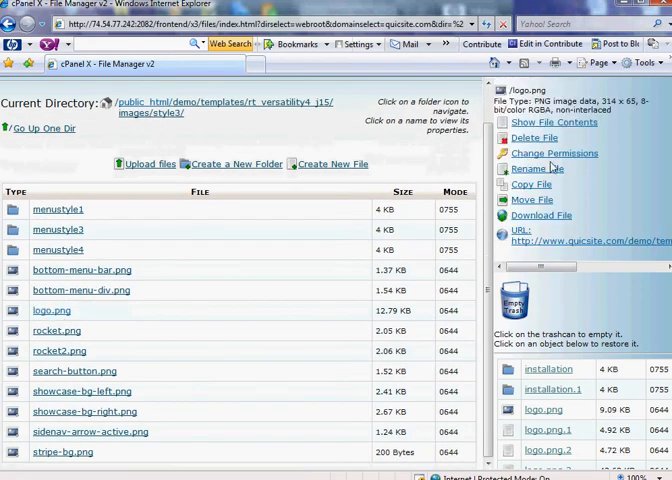
left_click(561, 240)
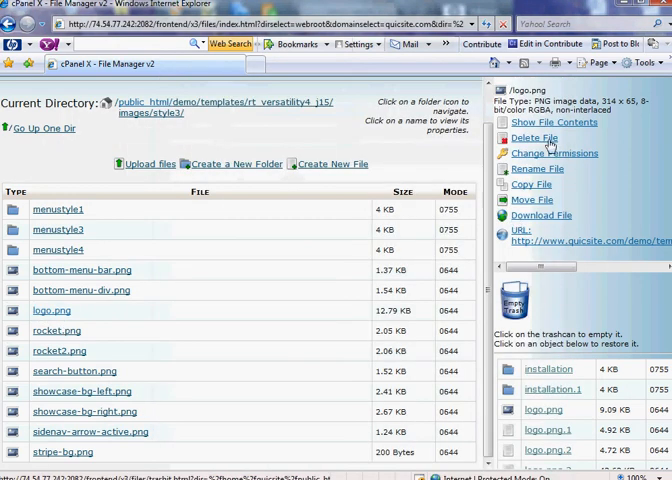
mouse_move(182, 248)
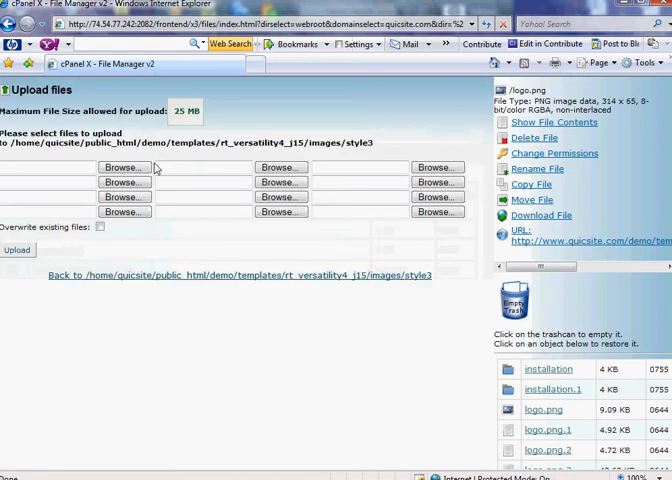
Choose the new logo image from the computer and upload it to images/style3.
left_click(124, 167)
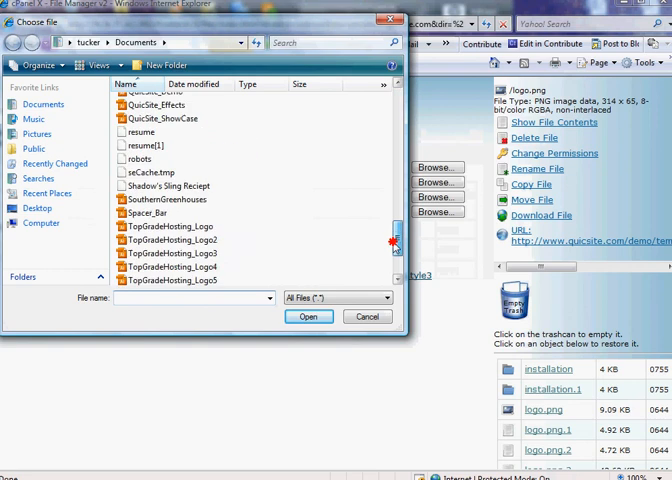
left_click(367, 316)
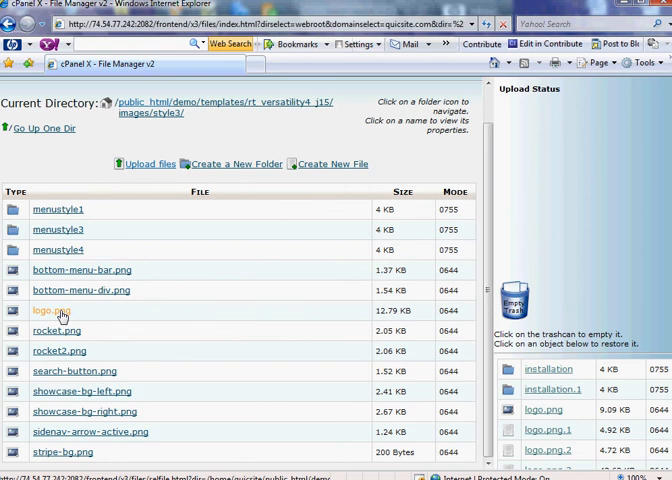
Open the Rename File form for logo.png and enter 'logo.png' as the new name.
left_click(51, 310)
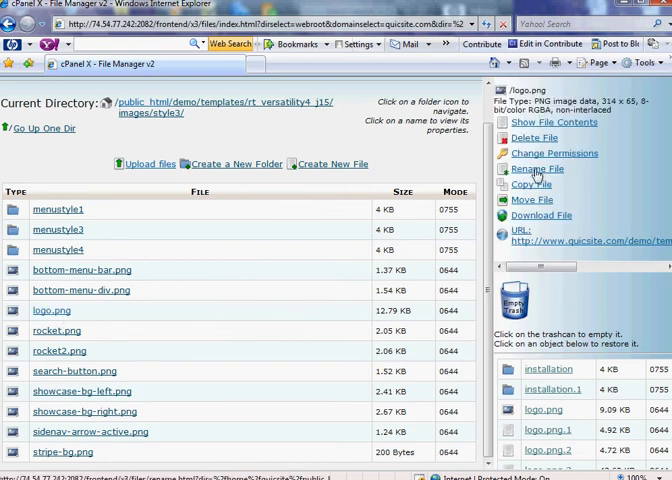
left_click(537, 169)
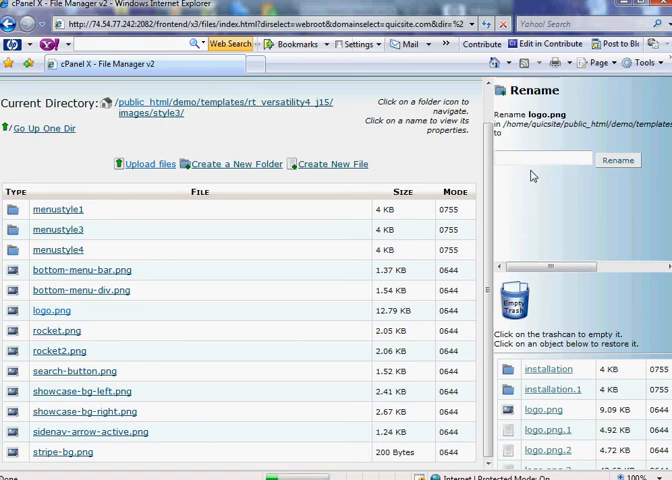
type("o")
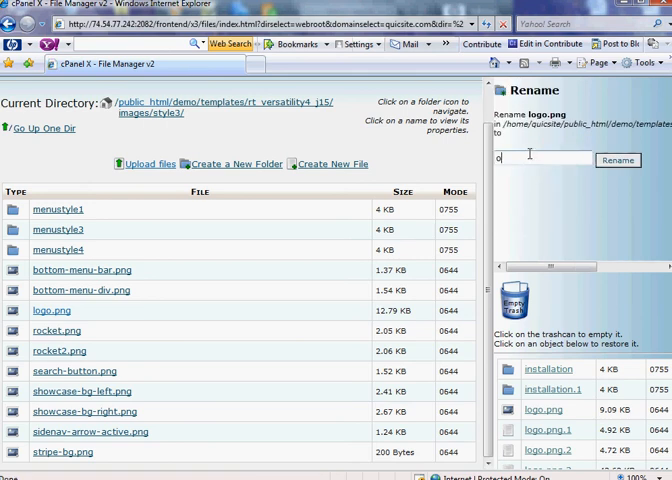
type("log")
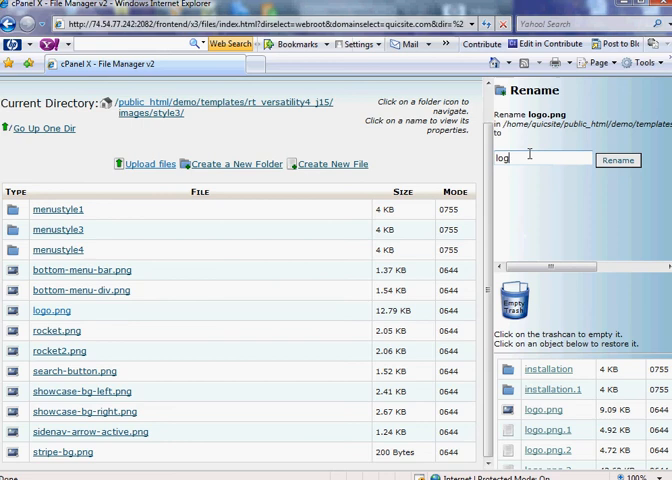
type("o.png")
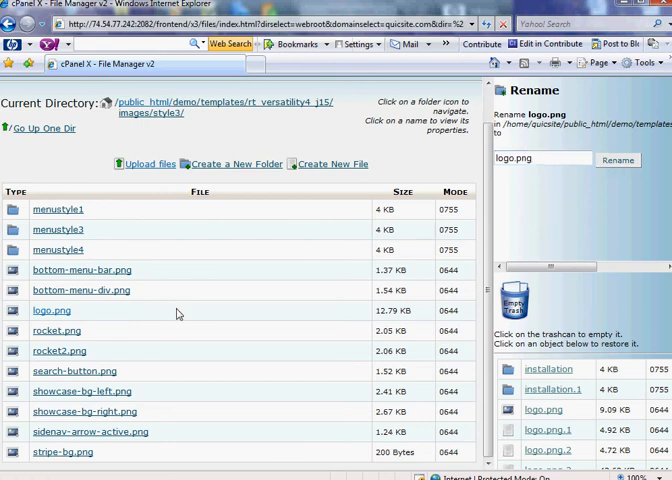
mouse_move(184, 411)
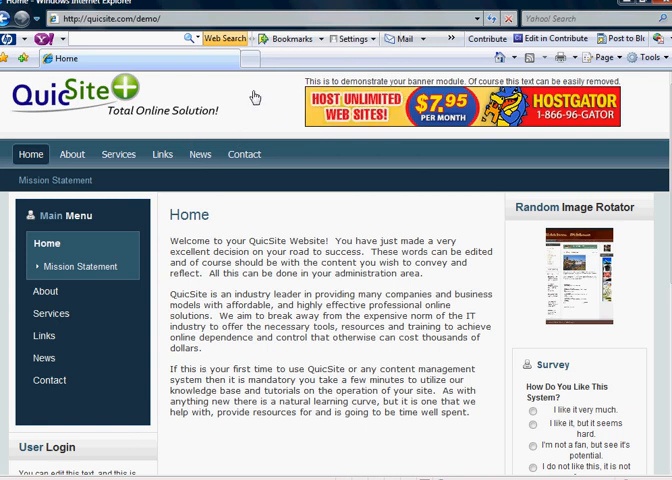
mouse_move(249, 89)
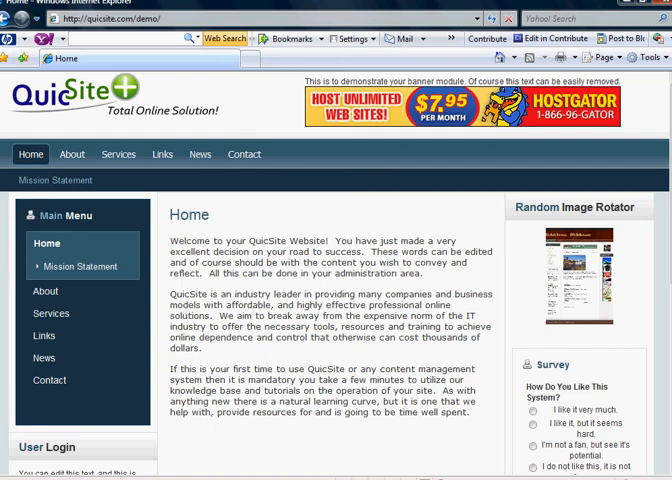
mouse_move(207, 113)
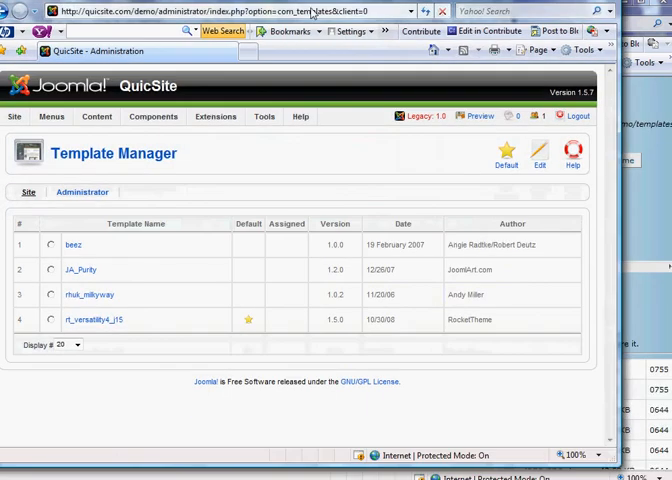
mouse_move(94, 320)
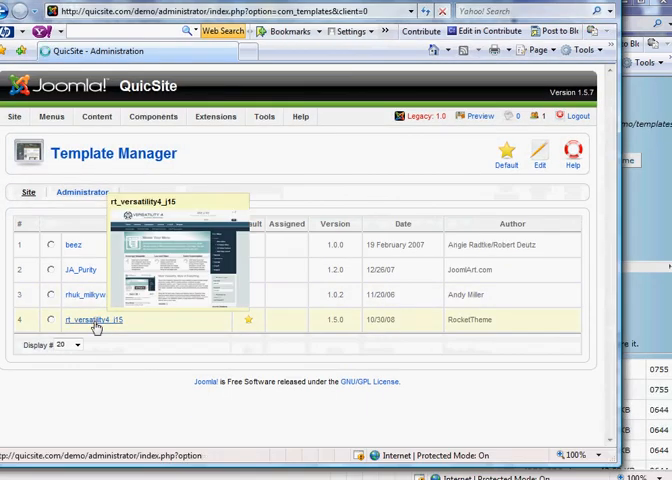
Open template_css.css from rt_versatility4_j15's CSS file list in the editor.
left_click(92, 320)
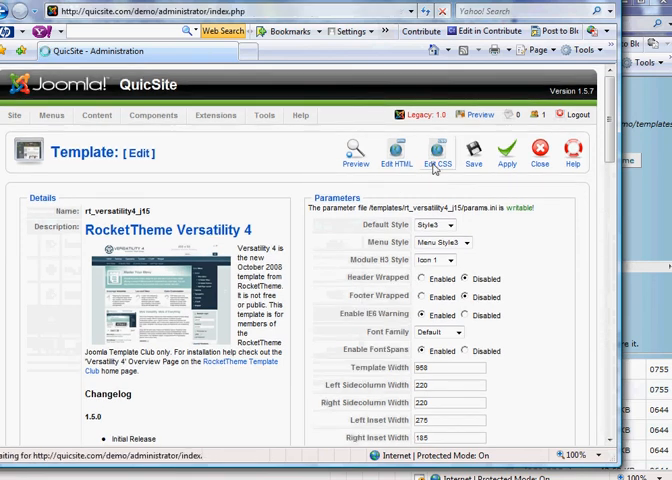
left_click(437, 151)
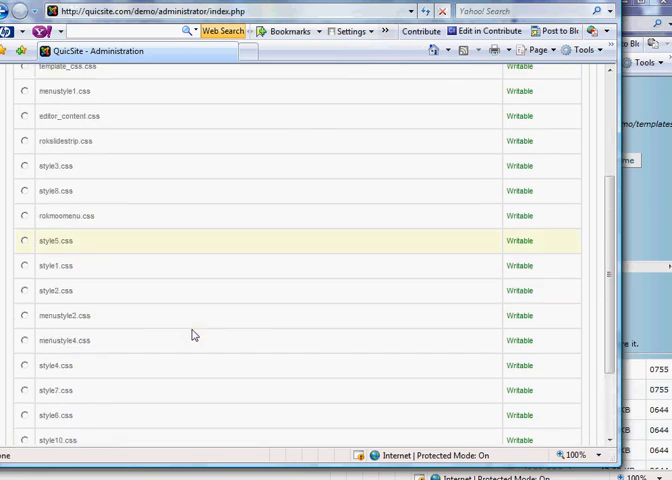
scroll("down", 3)
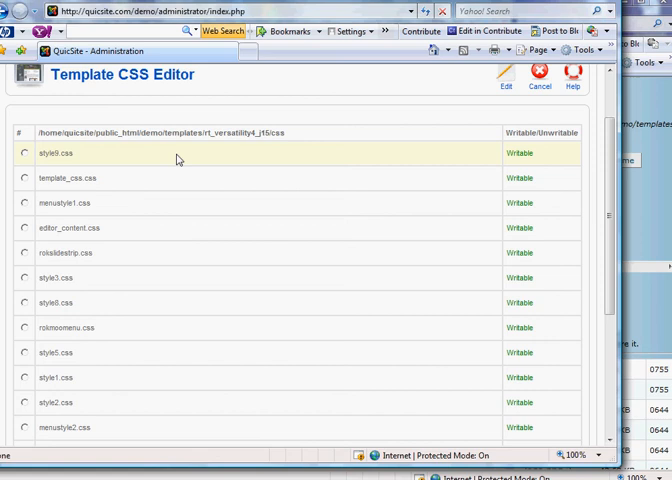
left_click(25, 178)
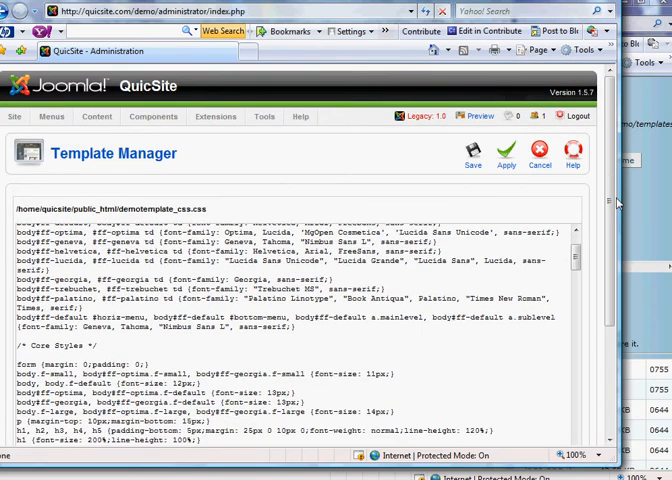
Scroll through the template_css.css font and core style rules in the editor.
scroll("down", 3)
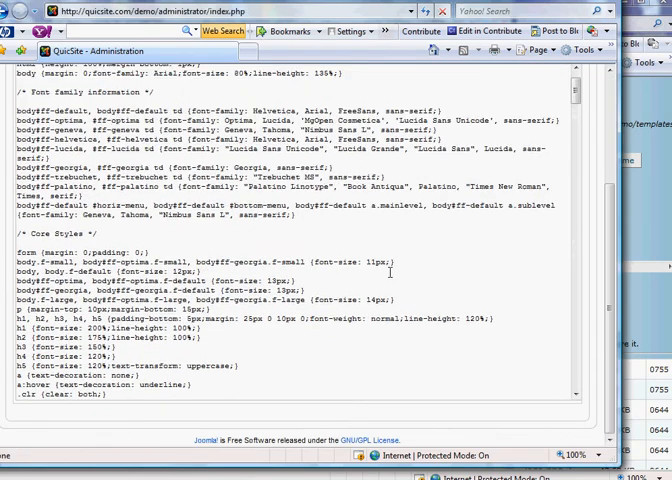
scroll("down", 3)
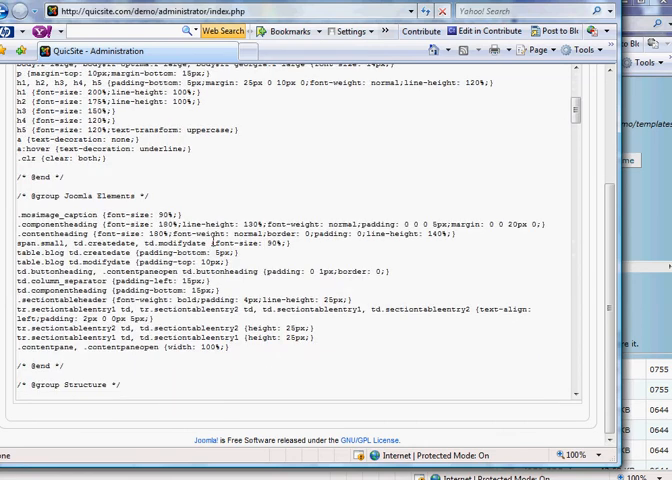
scroll("down", 3)
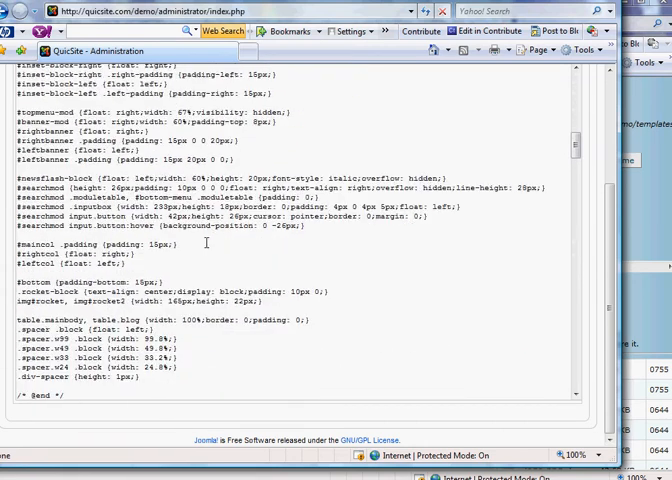
scroll("down", 3)
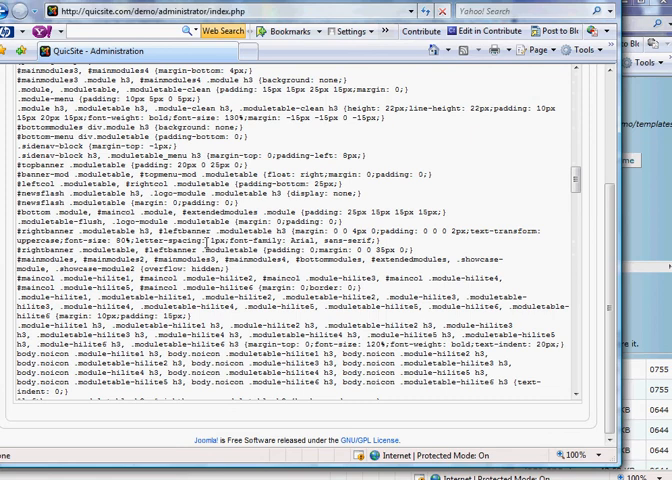
scroll("down", 3)
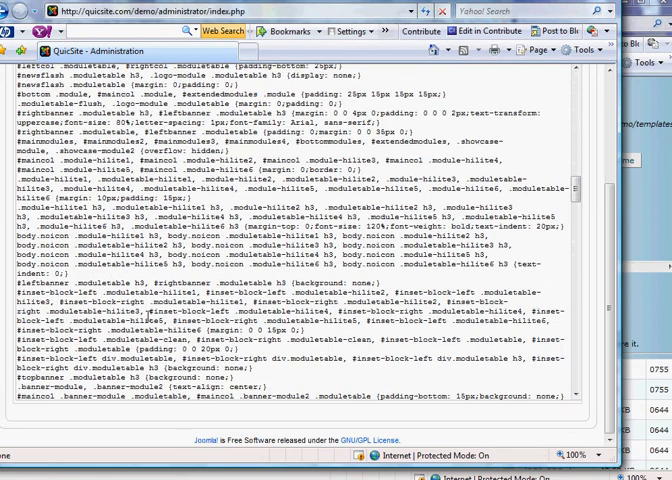
scroll("down", 3)
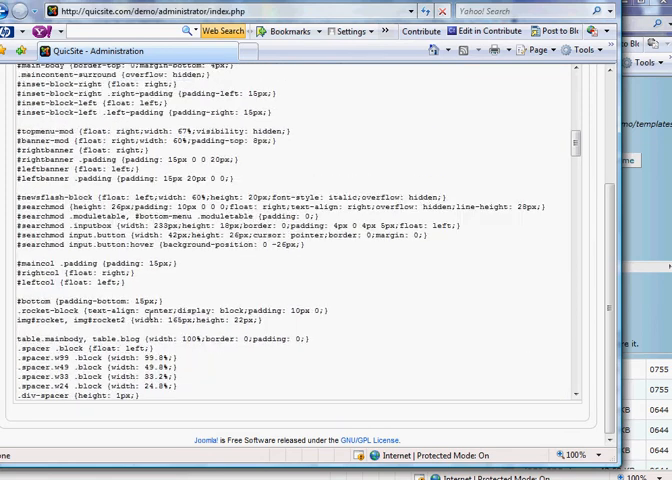
scroll("down", 3)
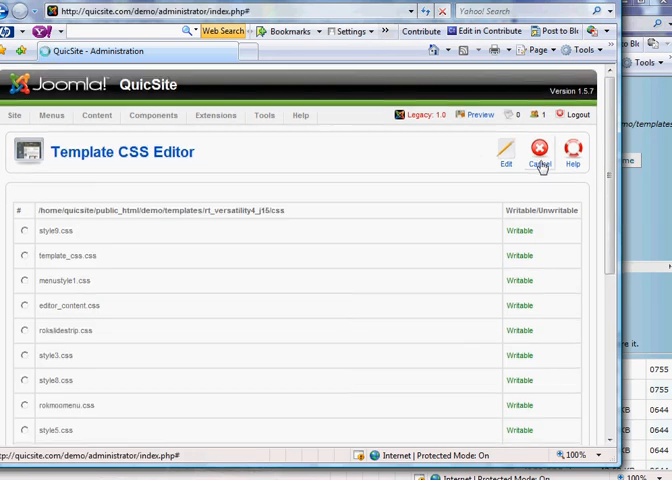
Cancel out of the Template CSS Editor back to the Template Manager templates list.
left_click(539, 152)
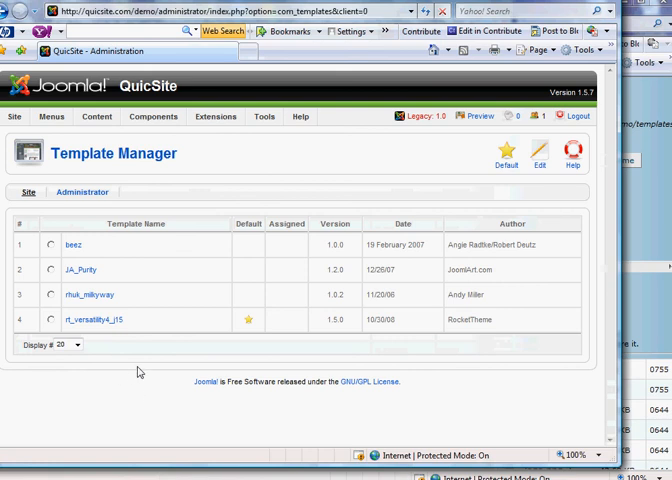
left_click(84, 320)
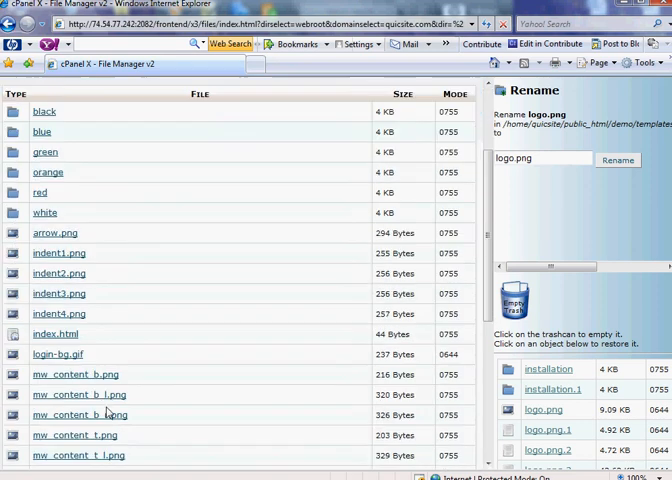
Scroll through the images/style3 file listing and return to the top of /public_html/demo/.
scroll("down", 3)
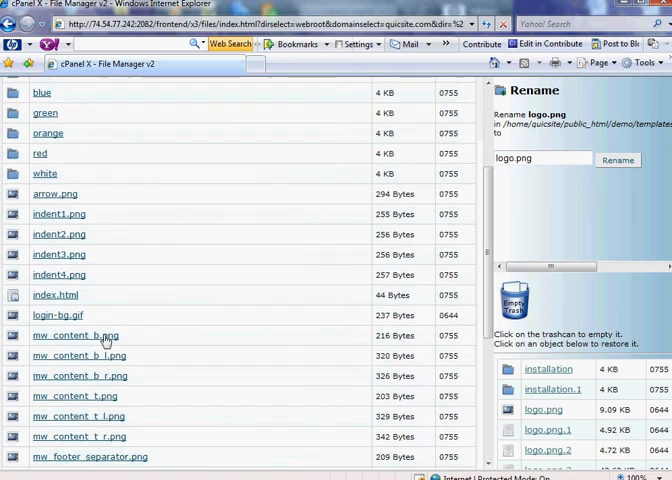
scroll("down", 3)
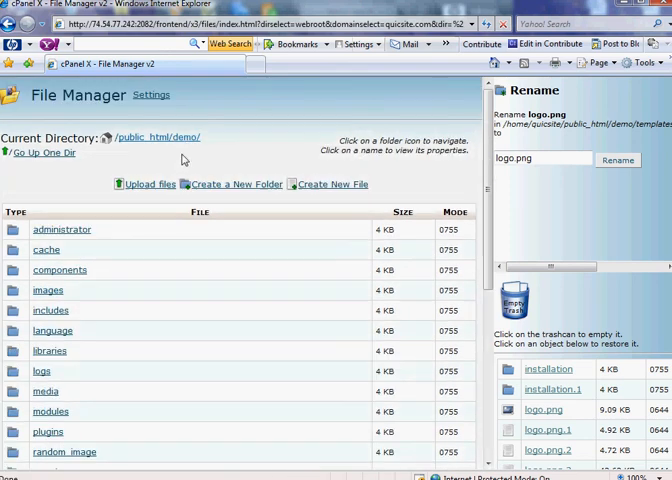
mouse_move(649, 101)
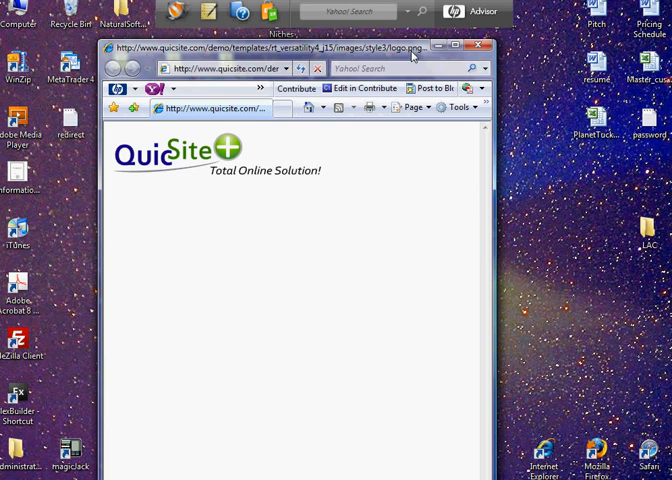
Maximize Internet Explorer to show the QuicSite Total Online Solution style3 logo.png.
left_click(470, 47)
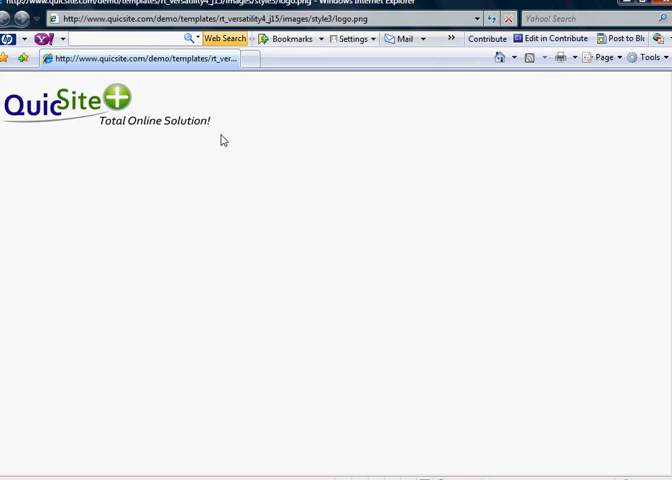
mouse_move(222, 140)
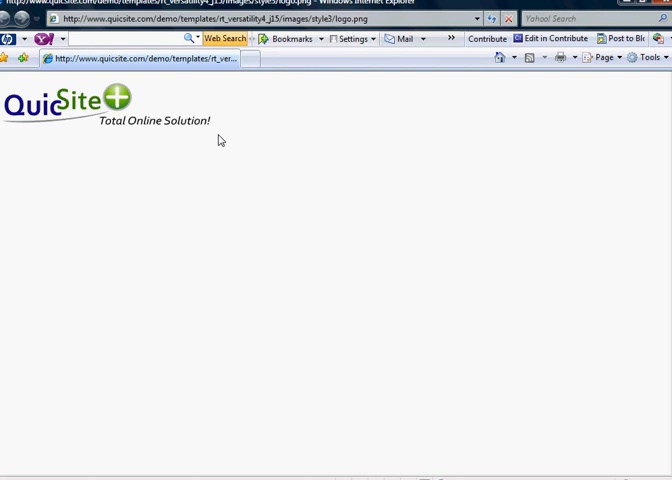
mouse_move(286, 167)
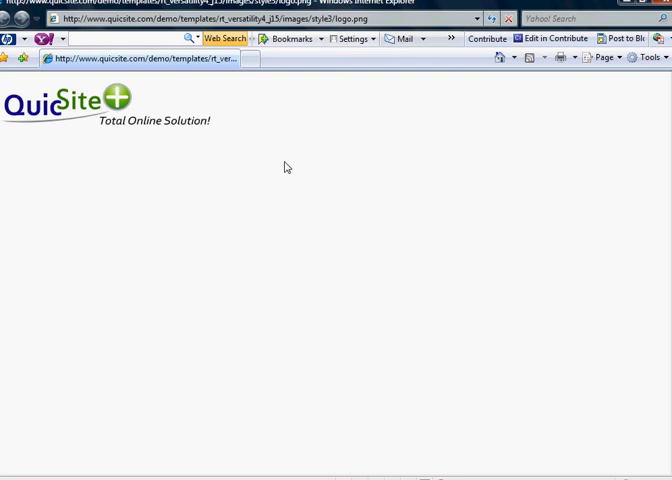